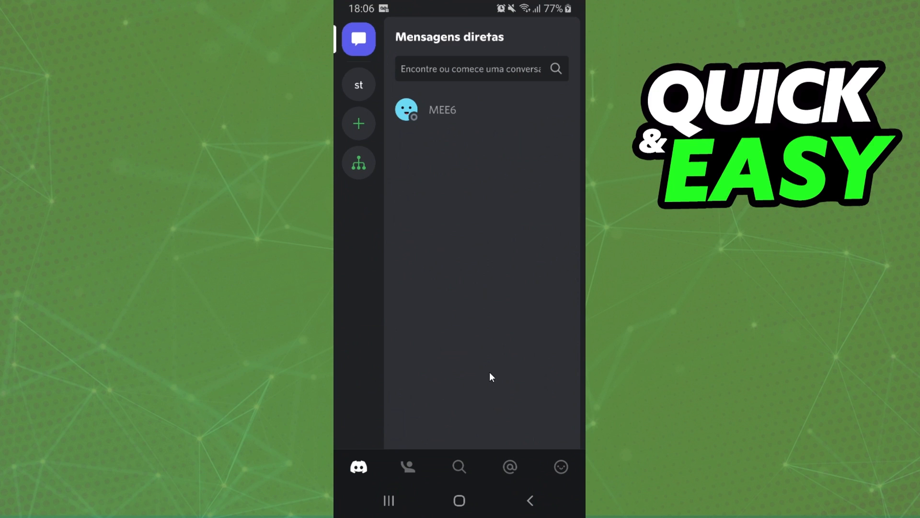
{"action": "mouse_move", "coordinate": [564, 489]}
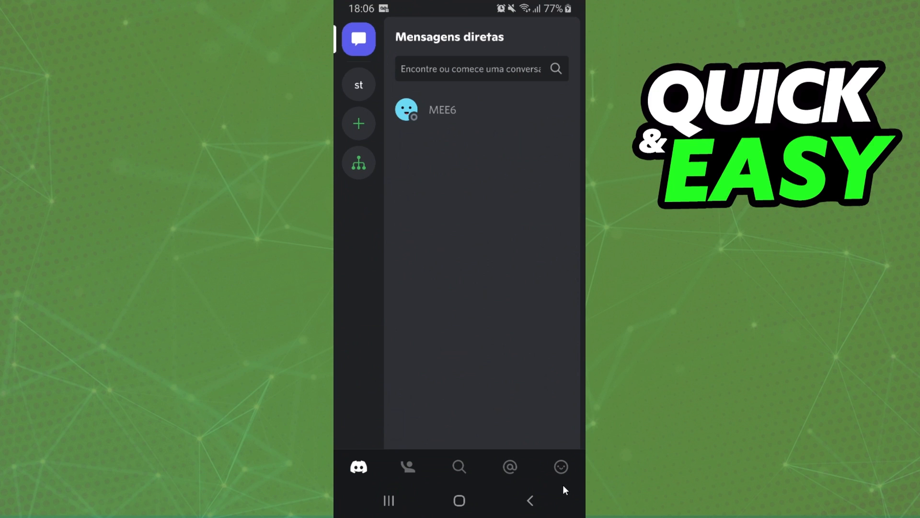
- Reach the User Settings menu from the profile icon and scroll through its options
{"action": "left_click", "coordinate": [560, 467]}
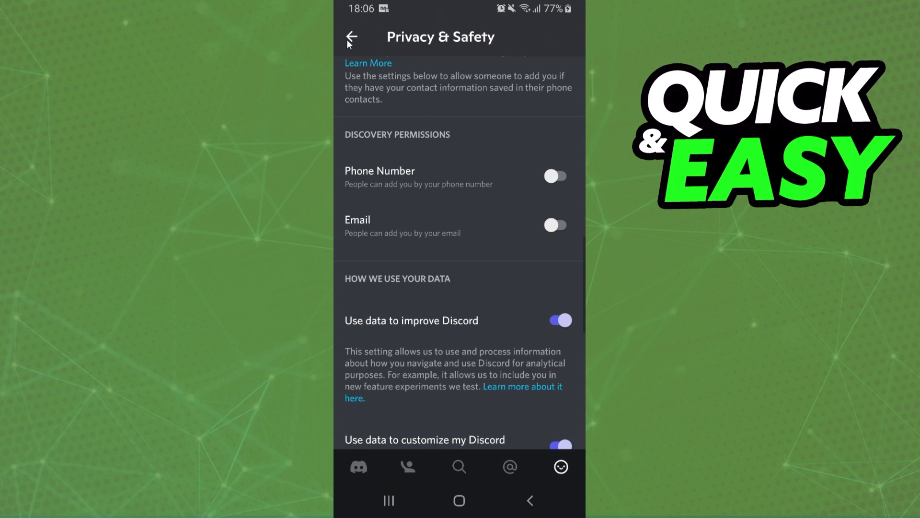
{"action": "left_click", "coordinate": [351, 36]}
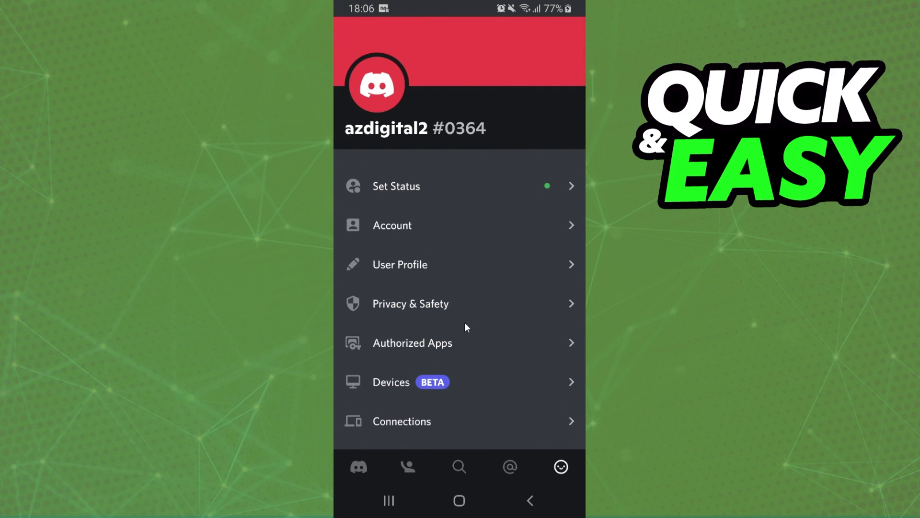
{"action": "scroll", "scroll_direction": "up", "scroll_amount": 3}
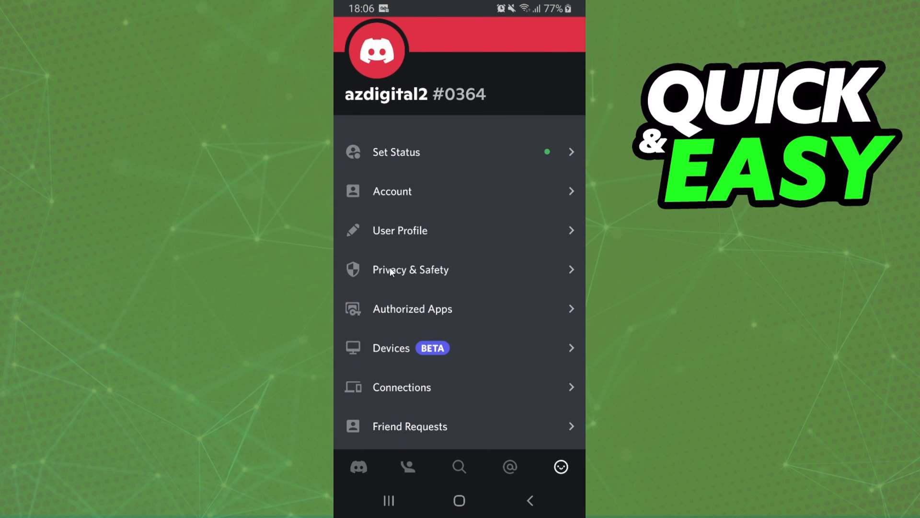
{"action": "mouse_move", "coordinate": [439, 279]}
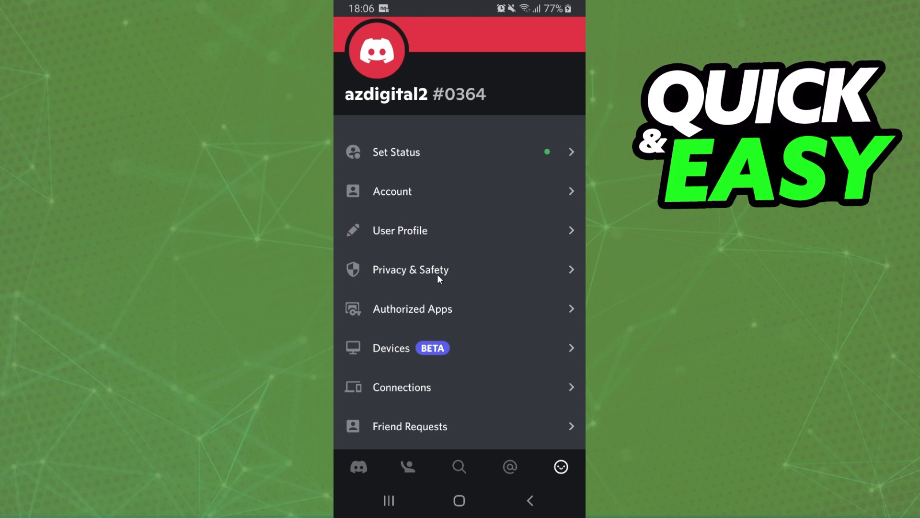
{"action": "scroll", "scroll_direction": "up", "scroll_amount": 3}
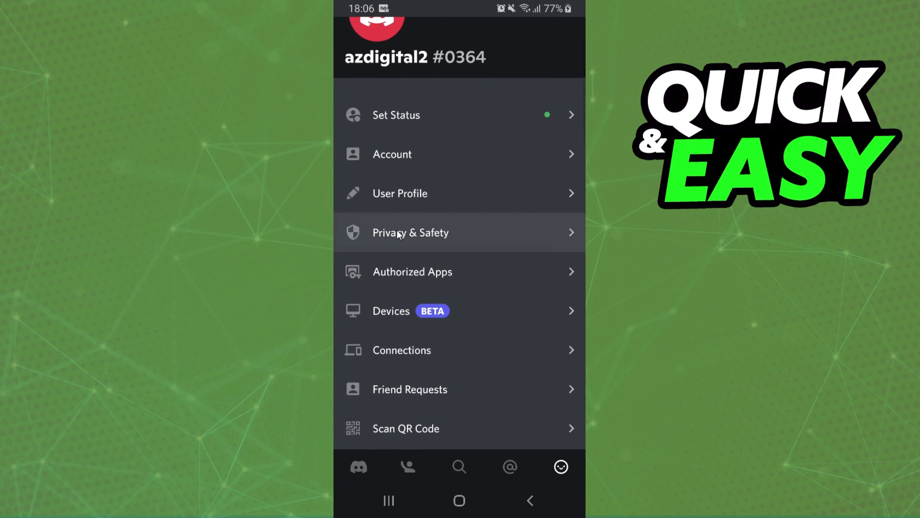
- In Privacy & Safety, turn off 'Allow direct messages from server members' and confirm Yes for existing servers
{"action": "left_click", "coordinate": [411, 232]}
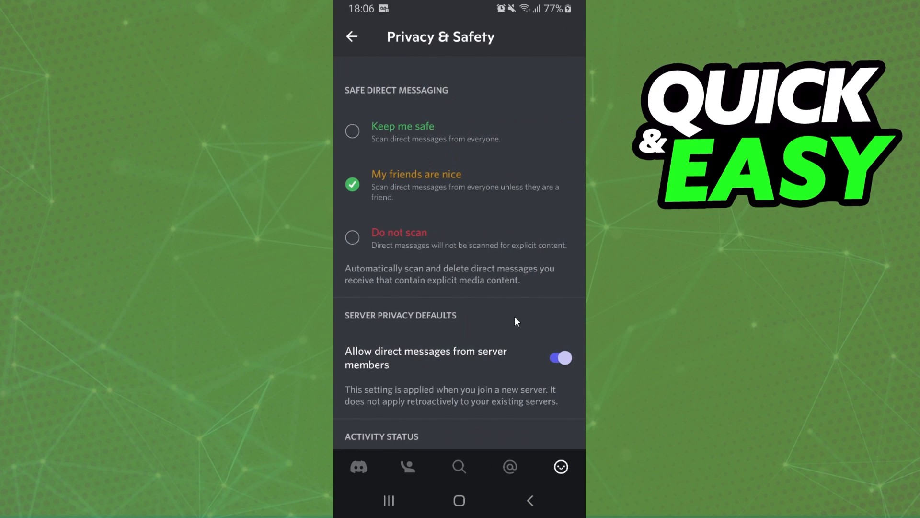
{"action": "mouse_move", "coordinate": [492, 304]}
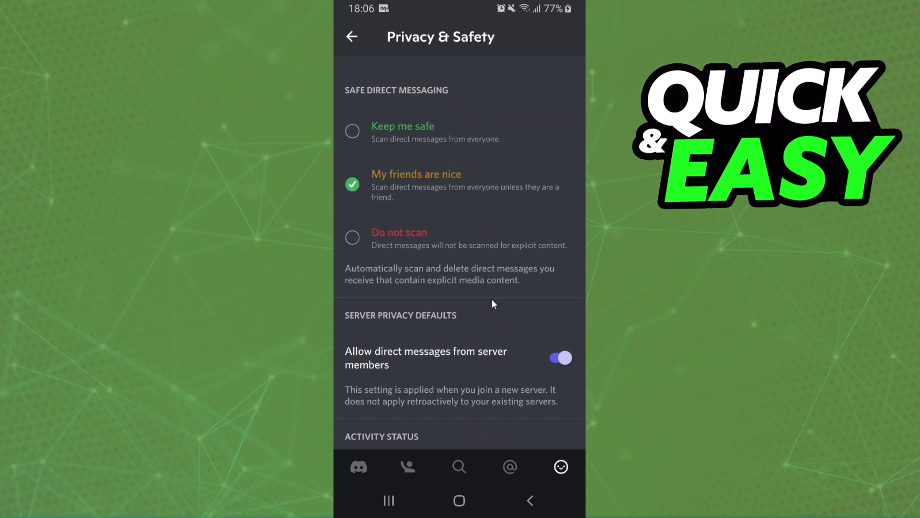
{"action": "mouse_move", "coordinate": [519, 371]}
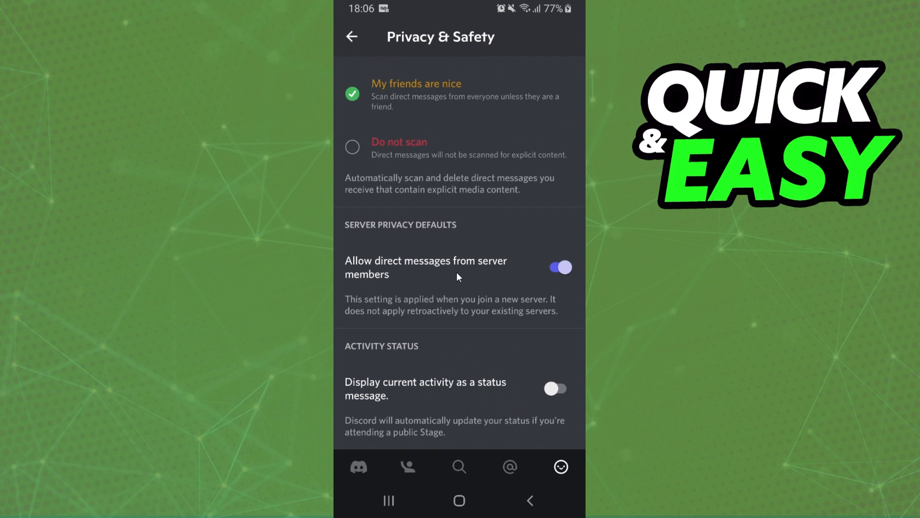
{"action": "mouse_move", "coordinate": [365, 285]}
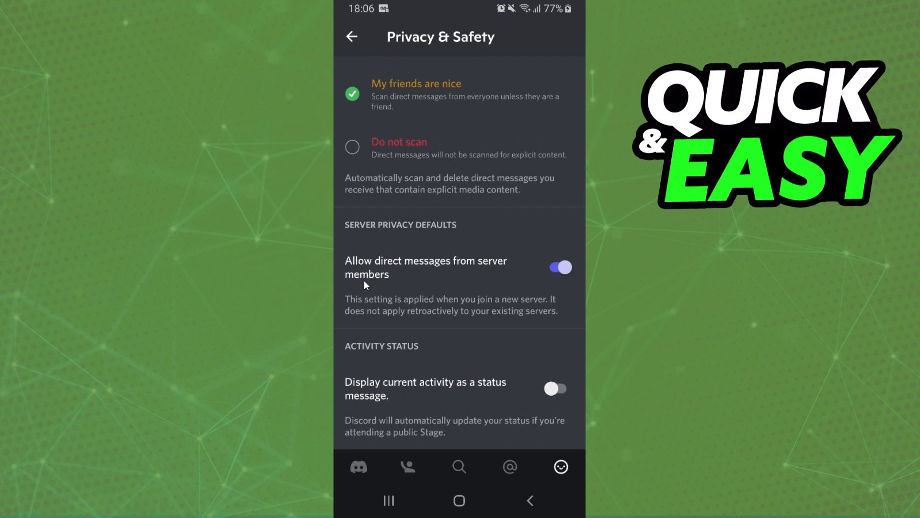
{"action": "left_click", "coordinate": [555, 268]}
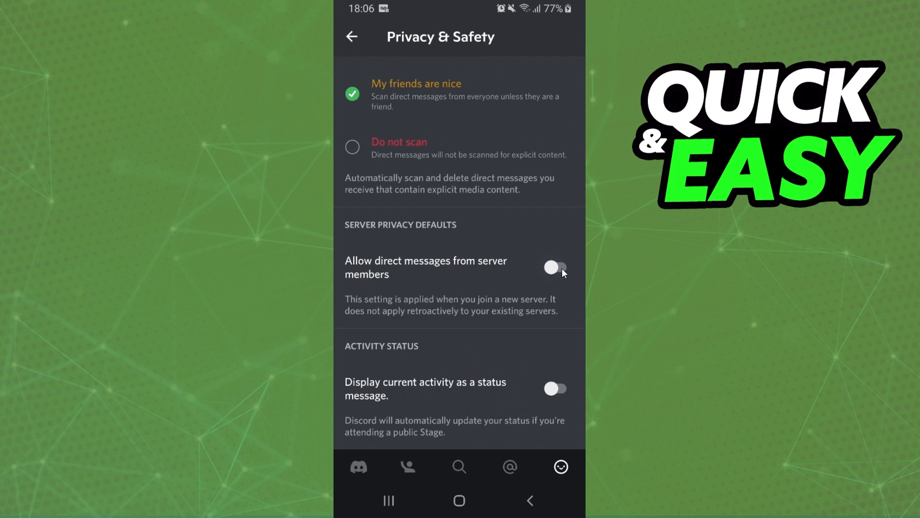
{"action": "left_click", "coordinate": [555, 267]}
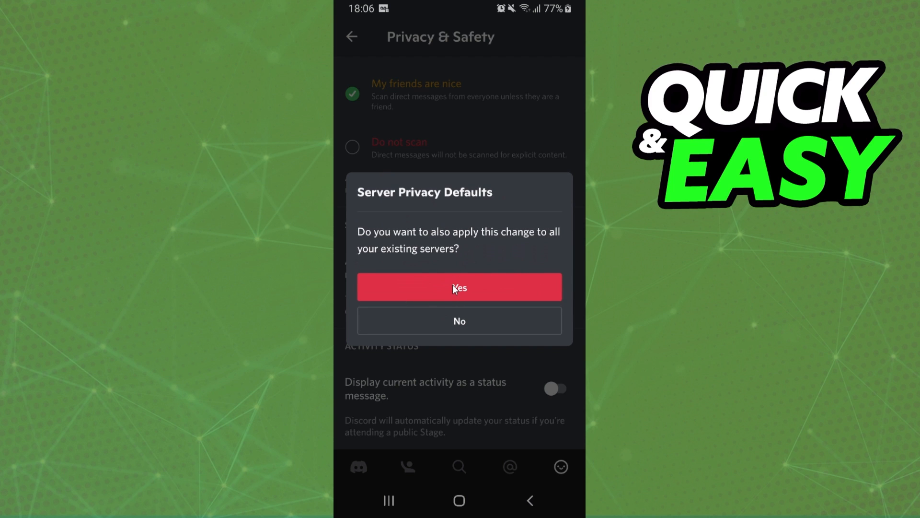
{"action": "left_click", "coordinate": [459, 287]}
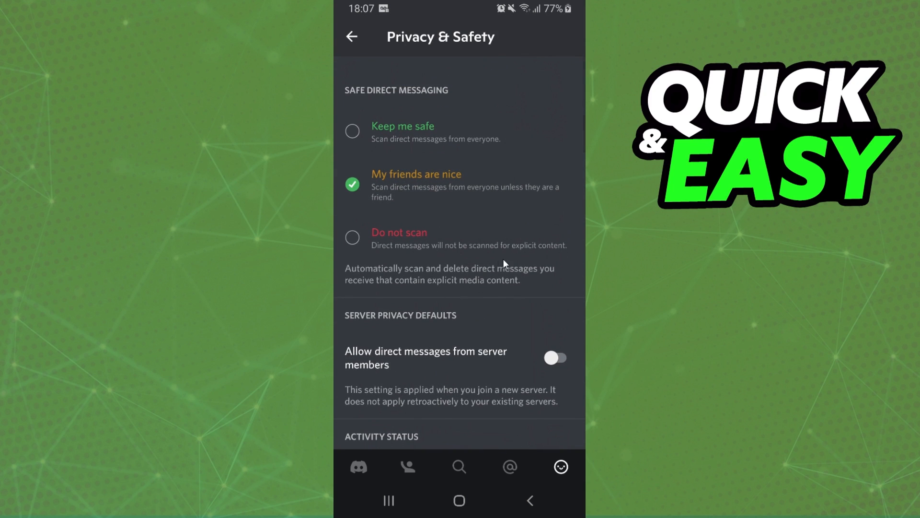
{"action": "mouse_move", "coordinate": [487, 210]}
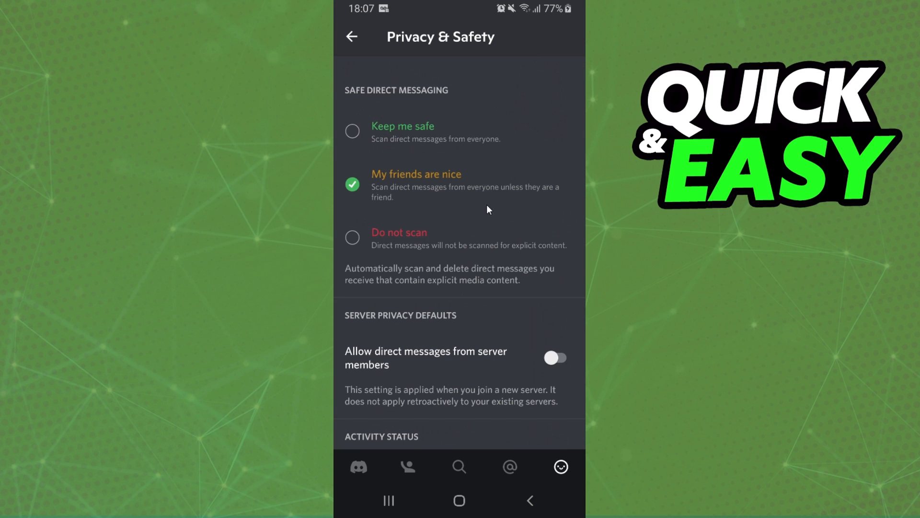
{"action": "mouse_move", "coordinate": [415, 88]}
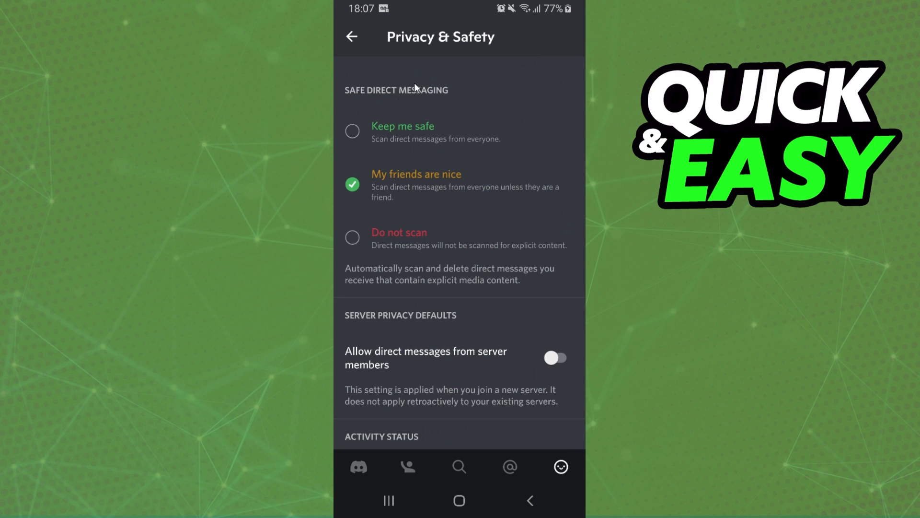
{"action": "mouse_move", "coordinate": [375, 135]}
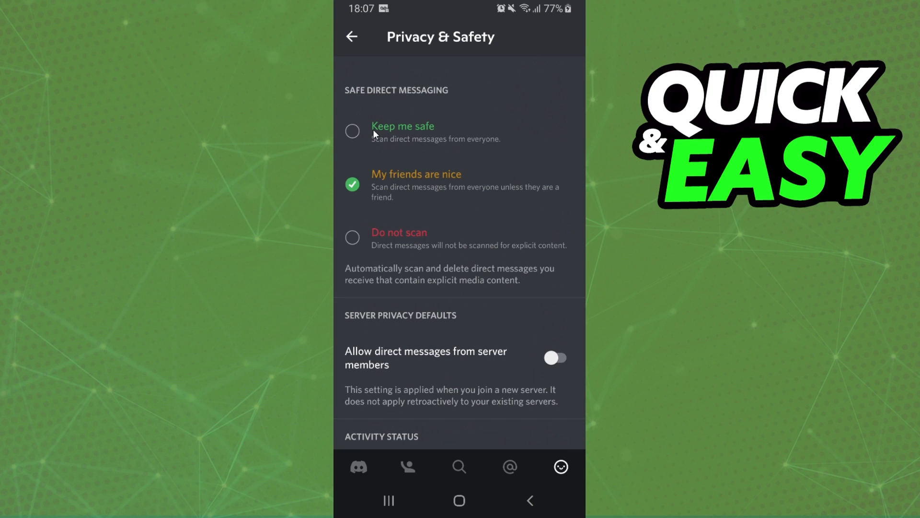
{"action": "left_click", "coordinate": [352, 130]}
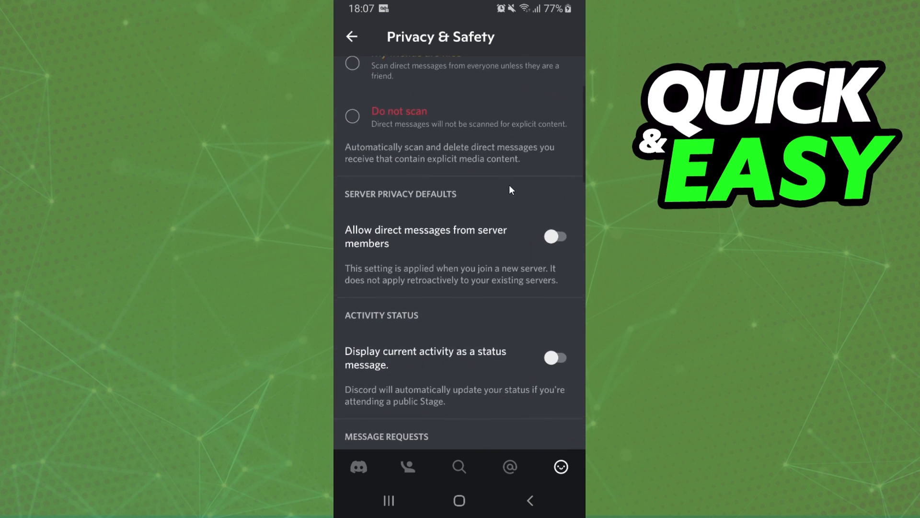
{"action": "scroll", "scroll_direction": "up", "scroll_amount": 3}
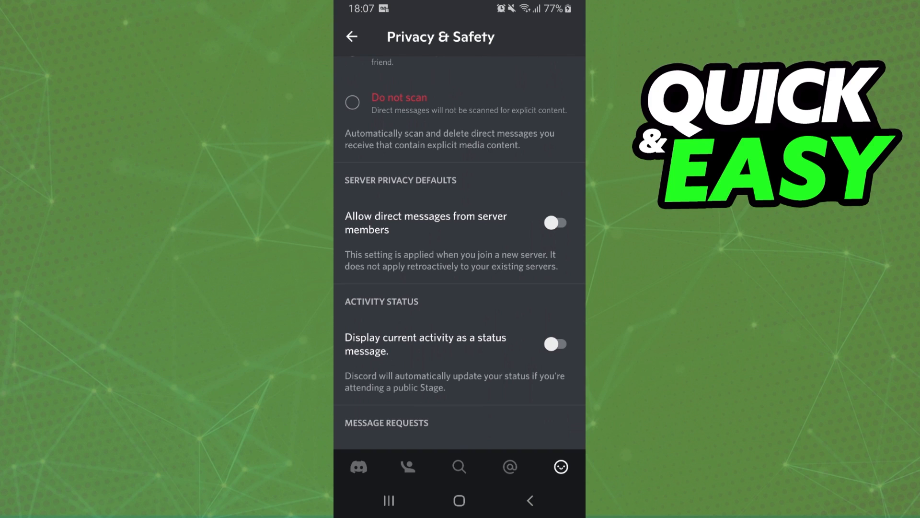